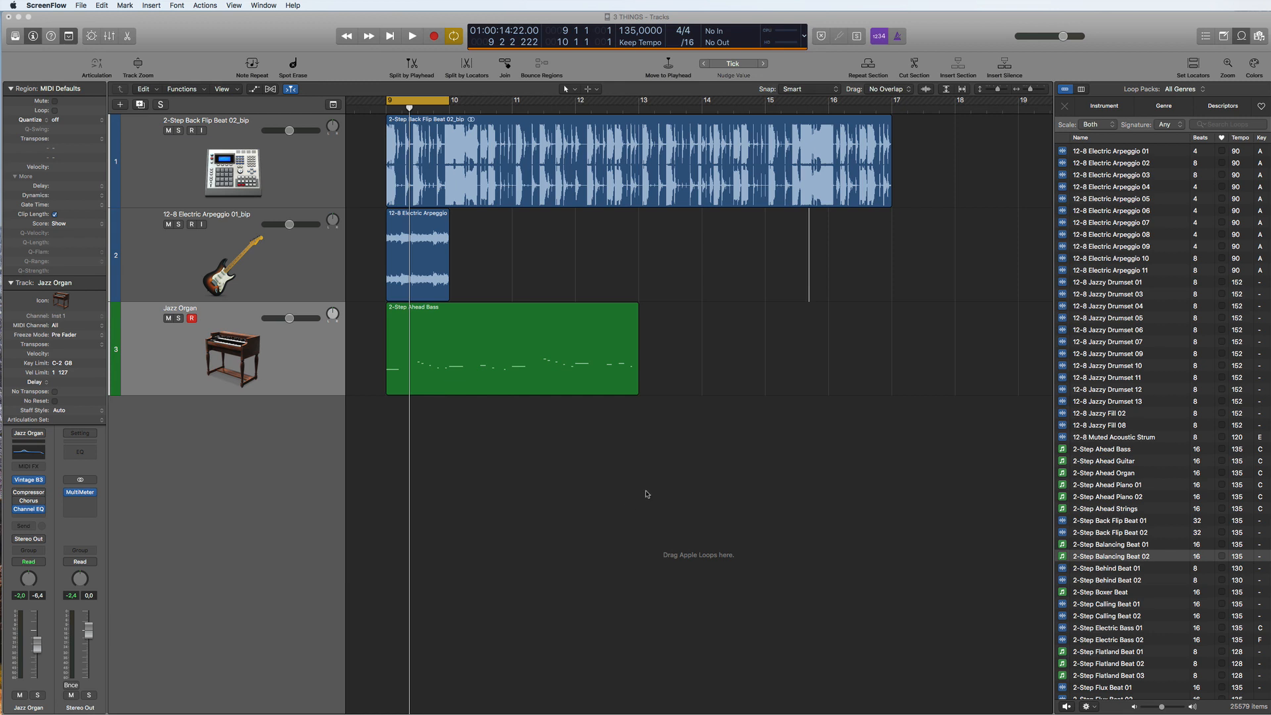
mouse_move(666, 494)
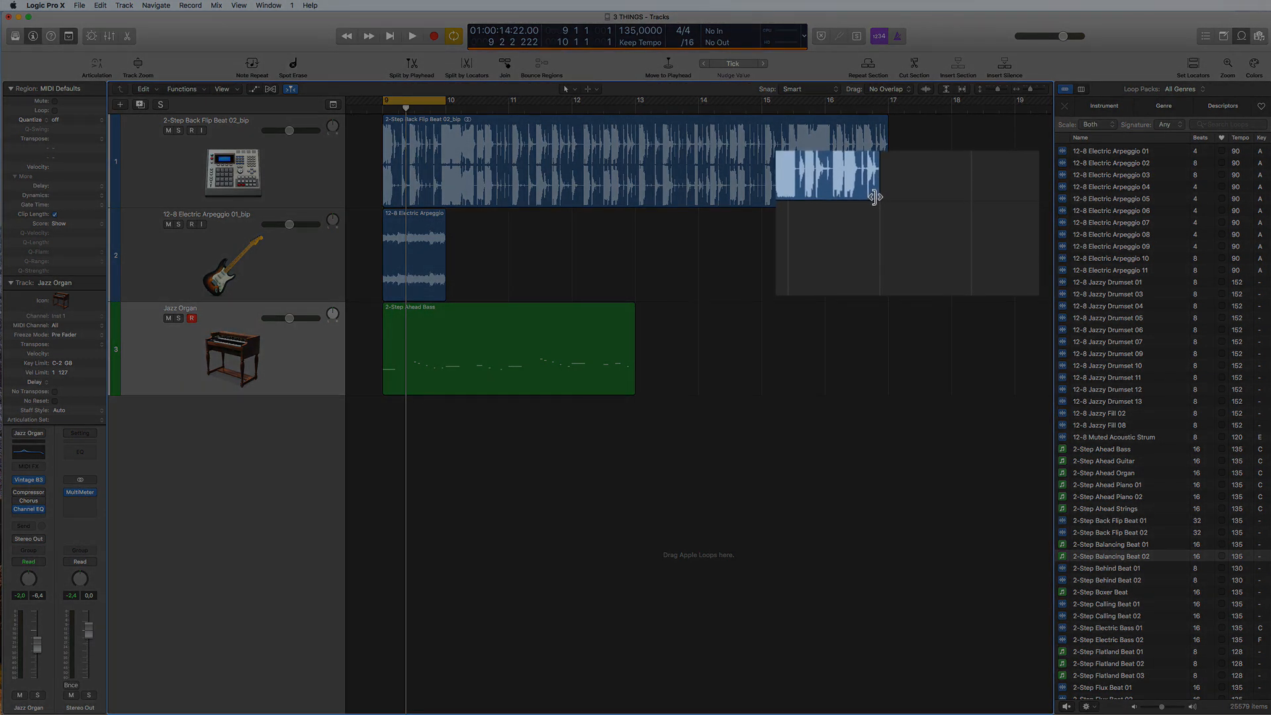
Option-drag the drum loop's right edge to stretch it out to about bar 19
key("alt")
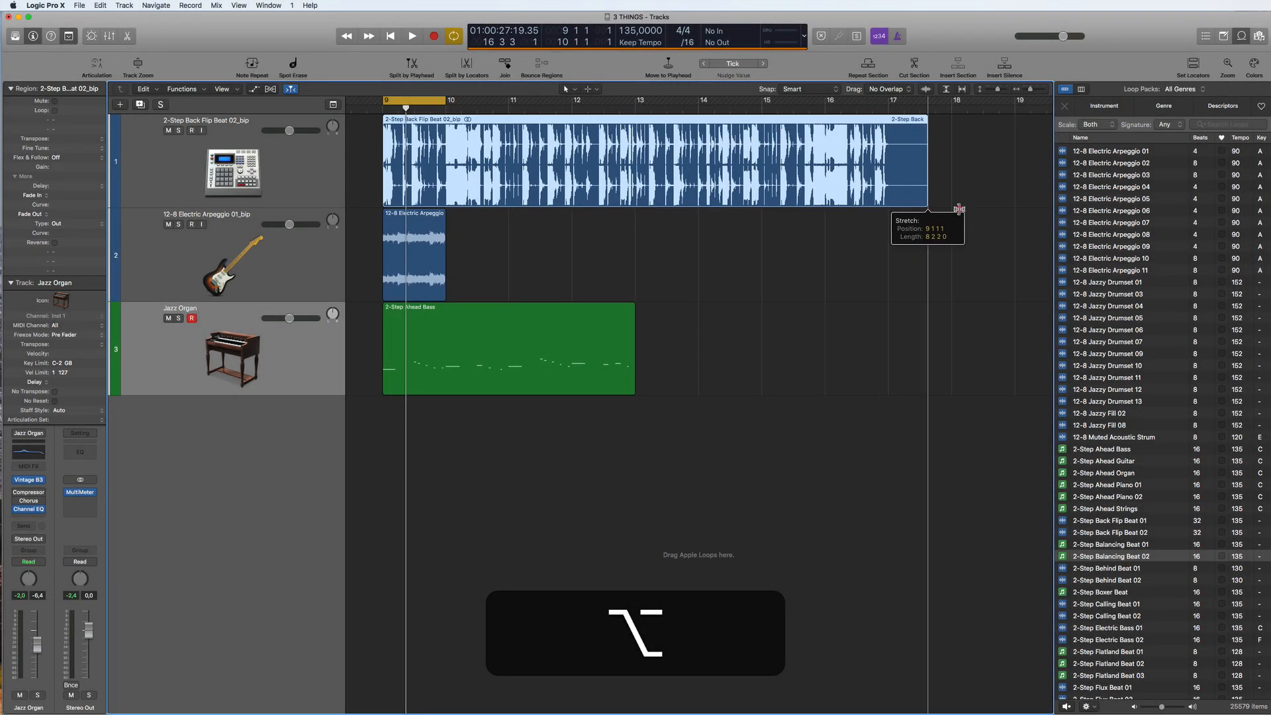
left_click_drag(959, 209, 1013, 209)
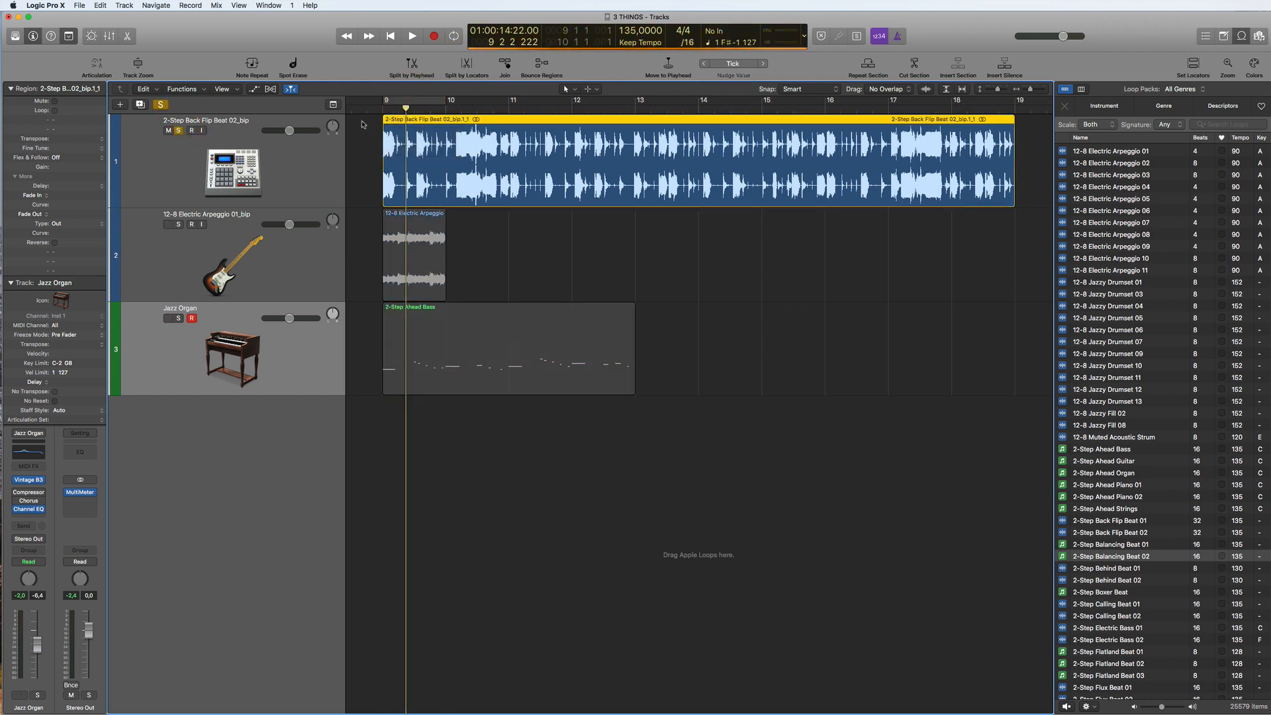
Audition the stretched loop, then undo so the region ends near bar 17 again
left_click(412, 36)
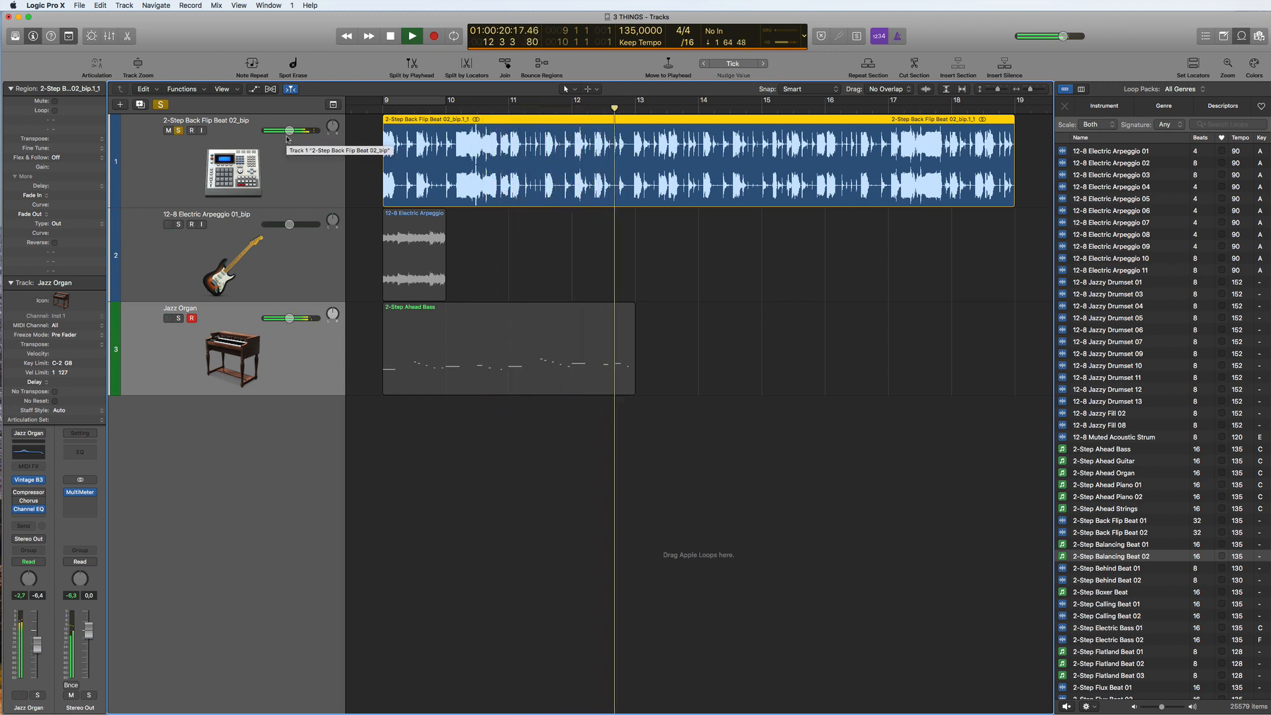
key("cmd+z")
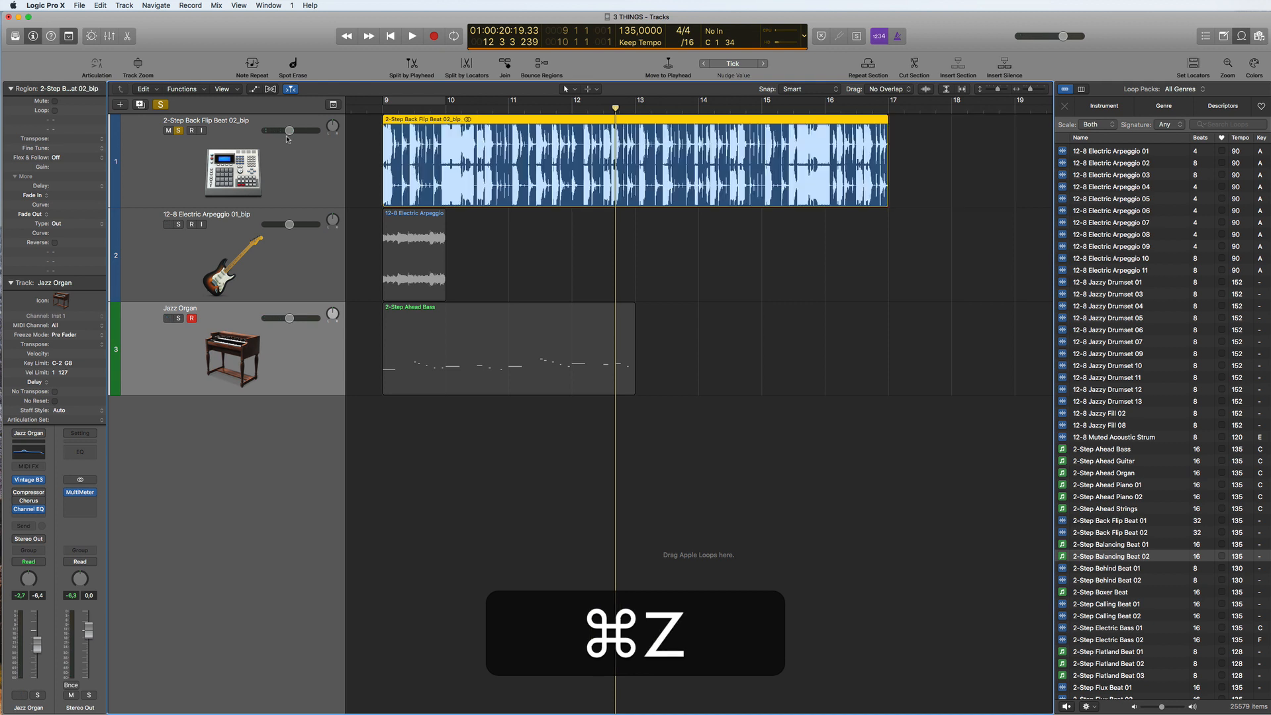
key("cmd+z")
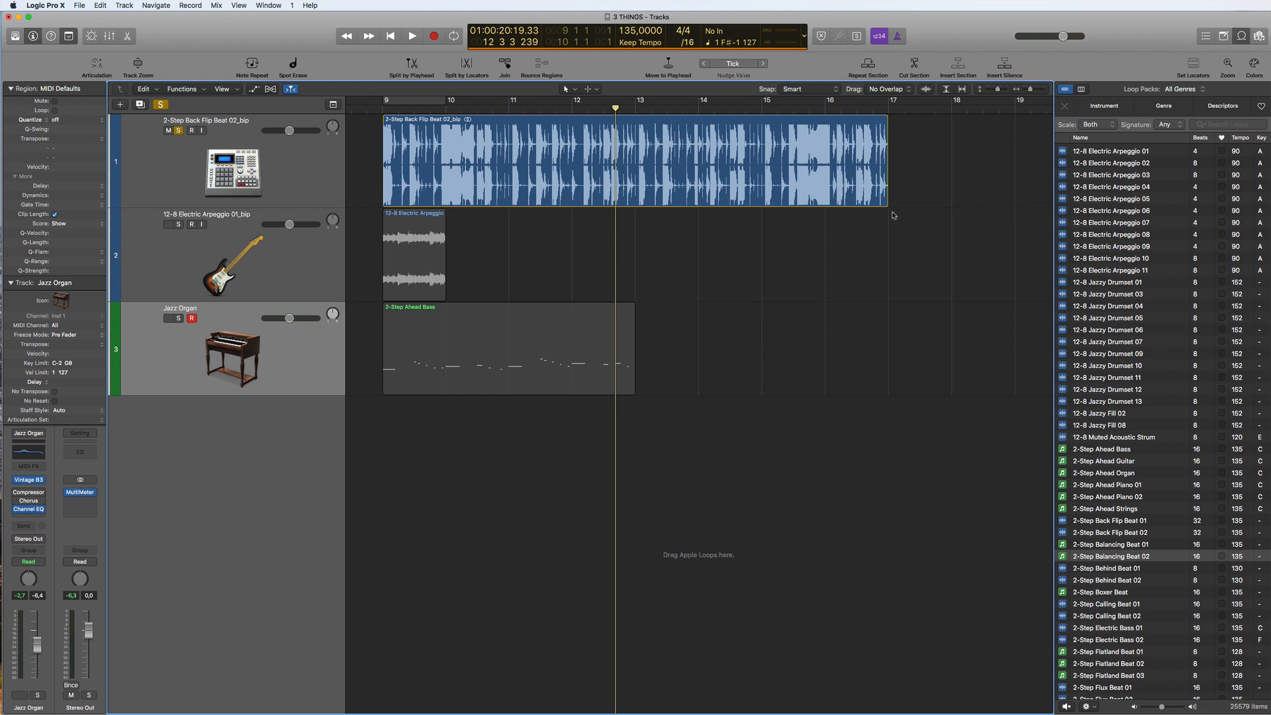
mouse_move(1151, 402)
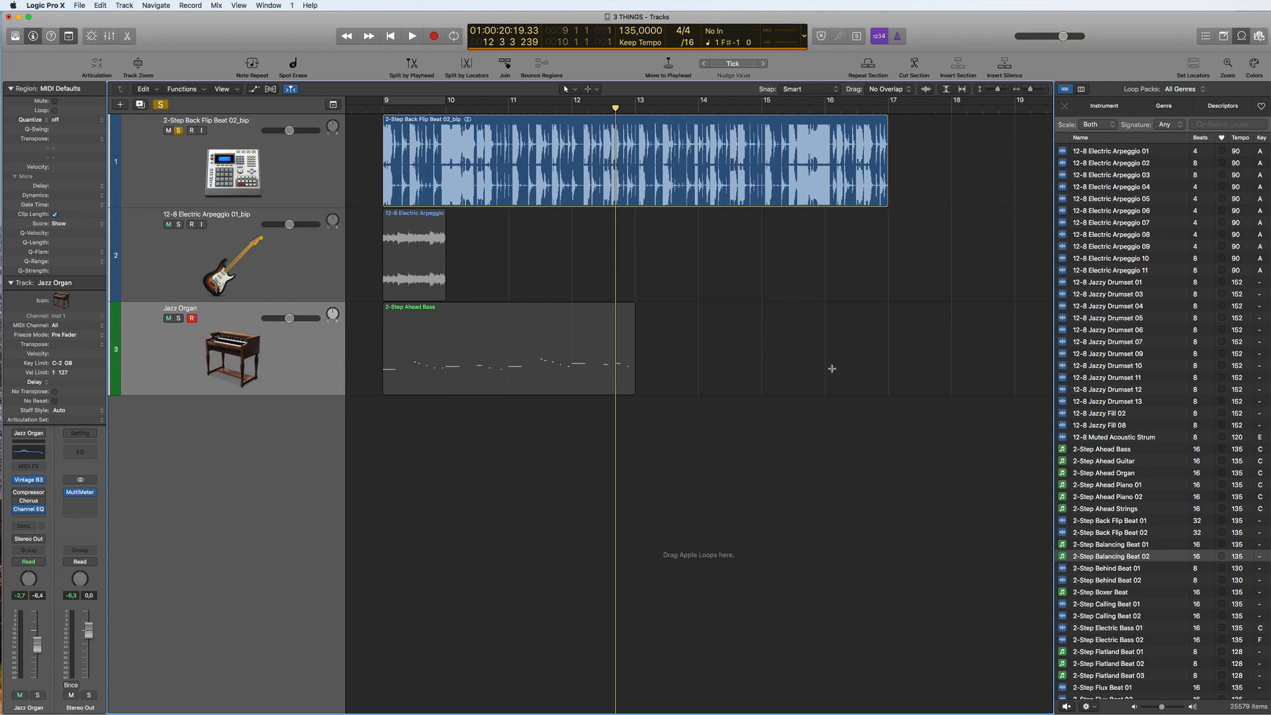
mouse_move(851, 310)
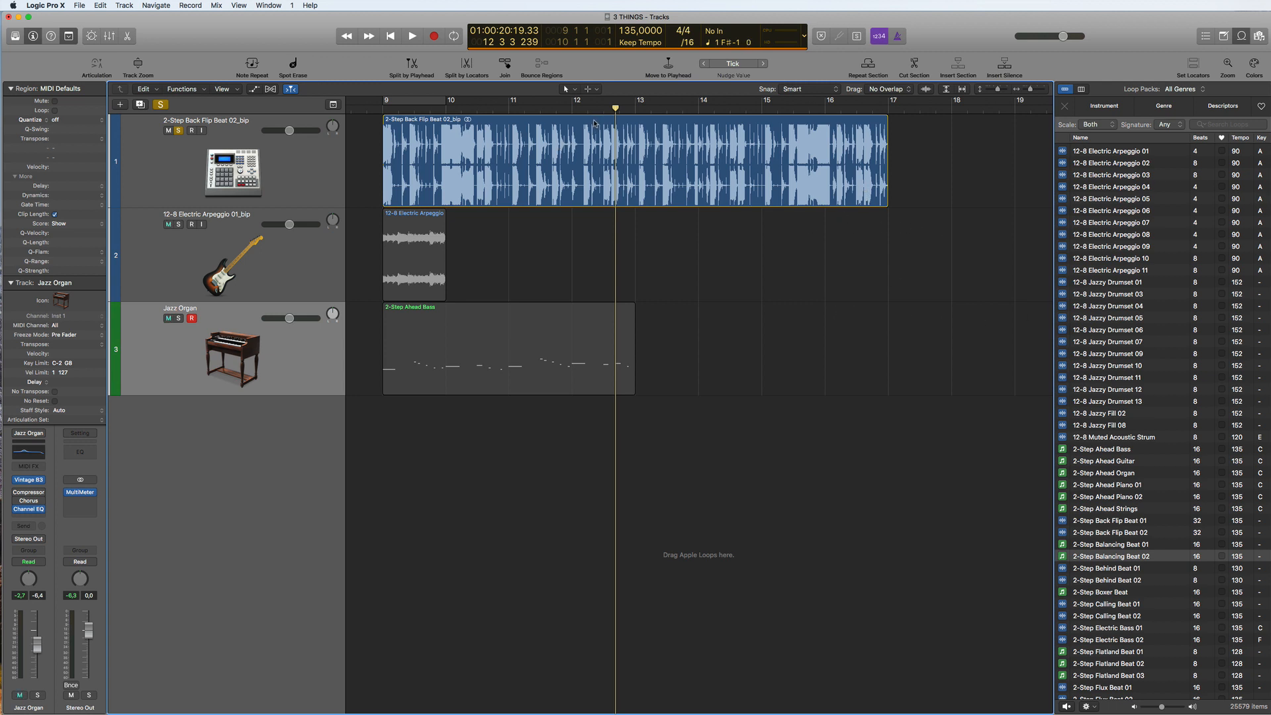
Bring the drum loop into the Audio File editor and launch Functions > Time and Pitch Machine
double_click(633, 158)
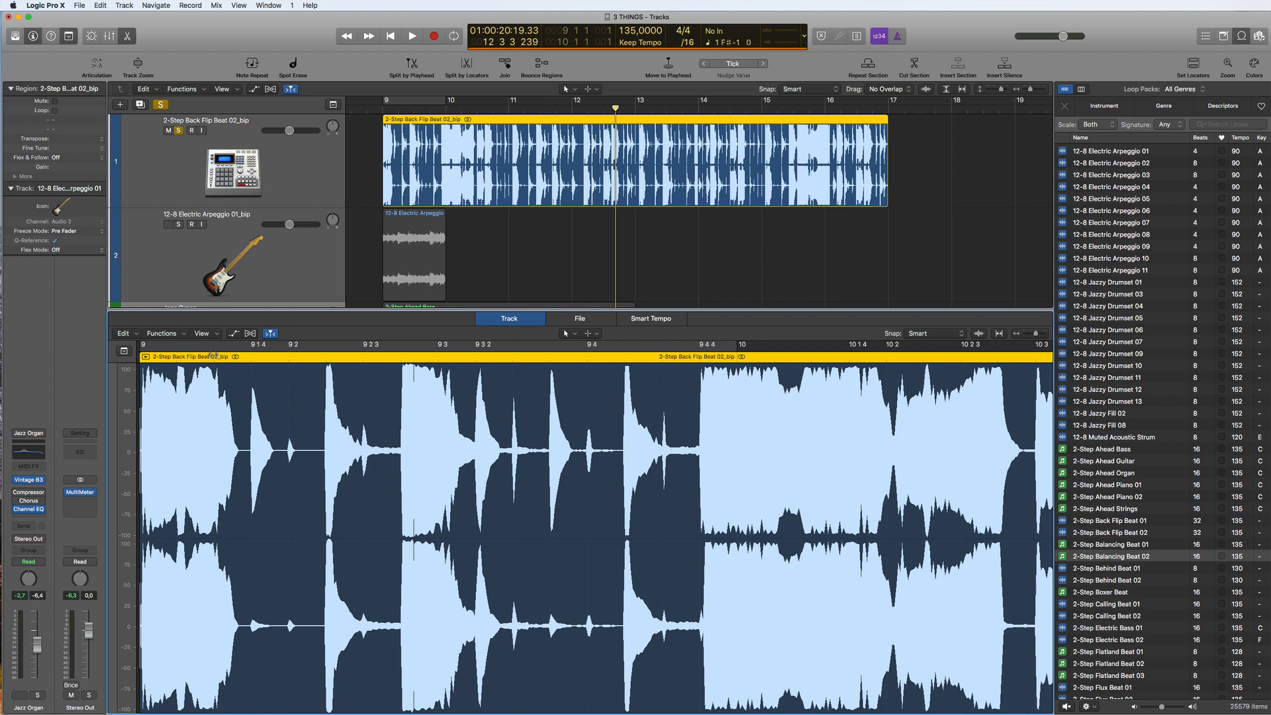
left_click(163, 334)
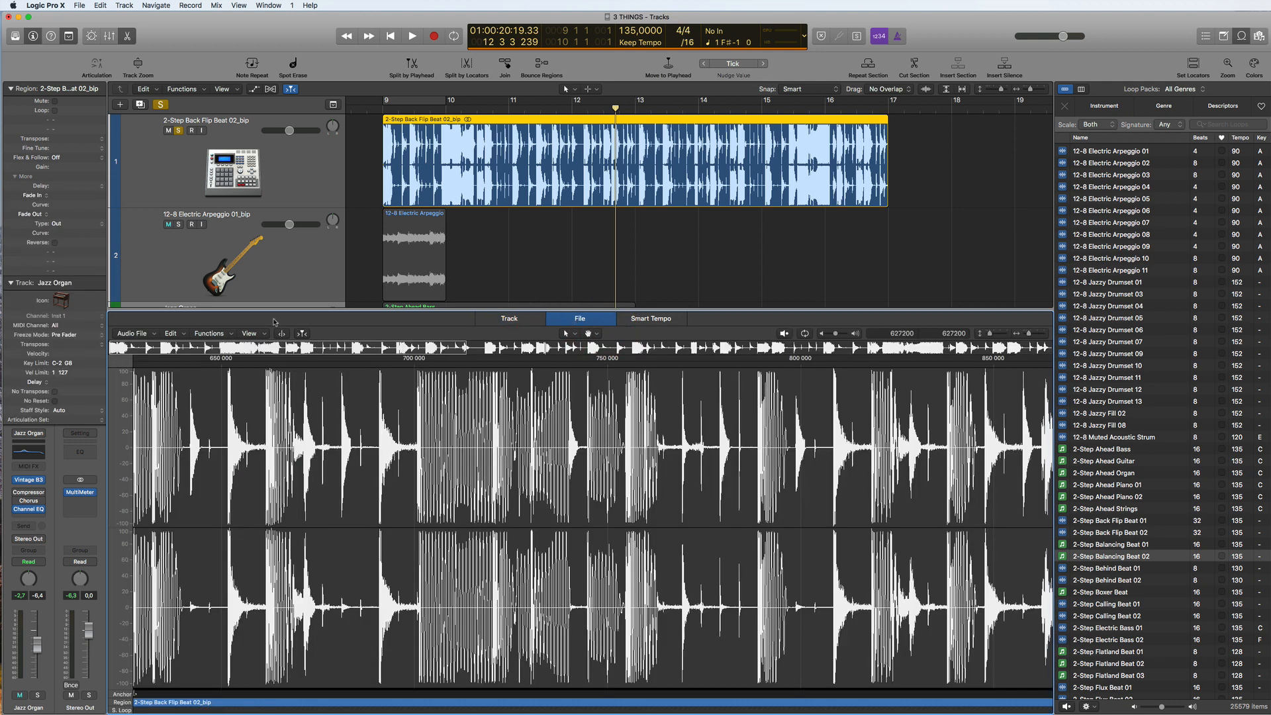
left_click(212, 334)
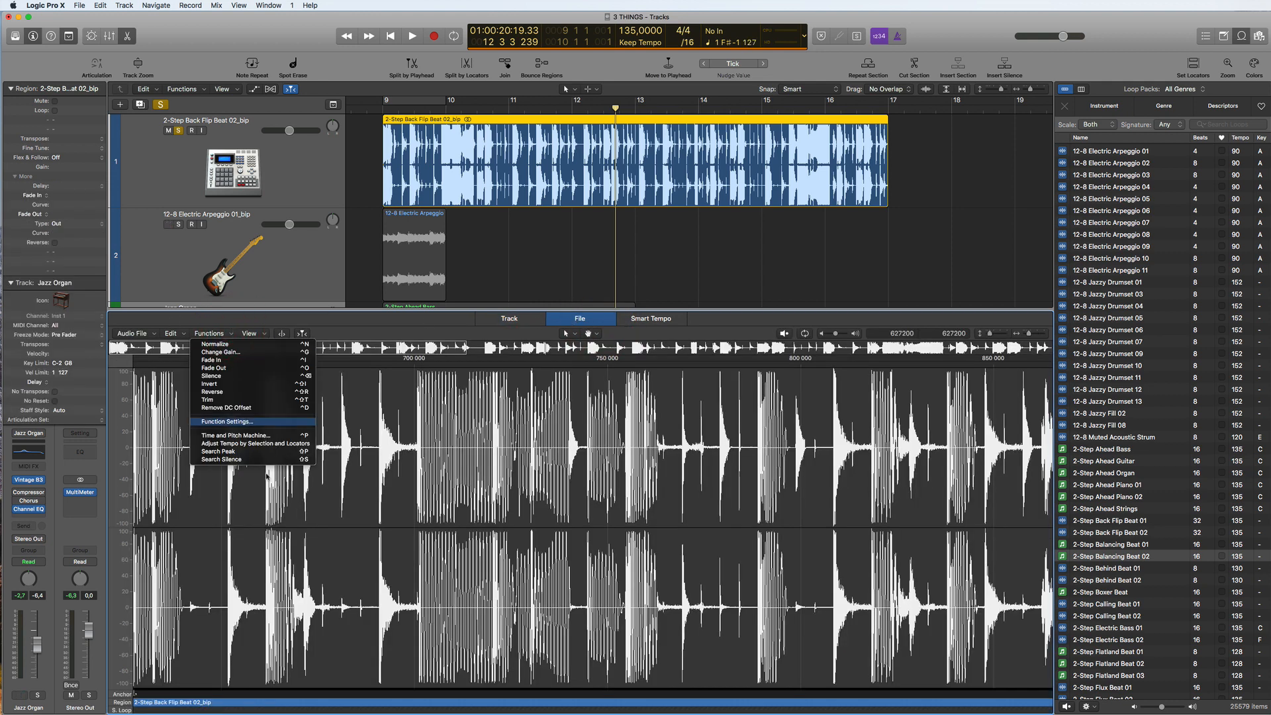
mouse_move(235, 421)
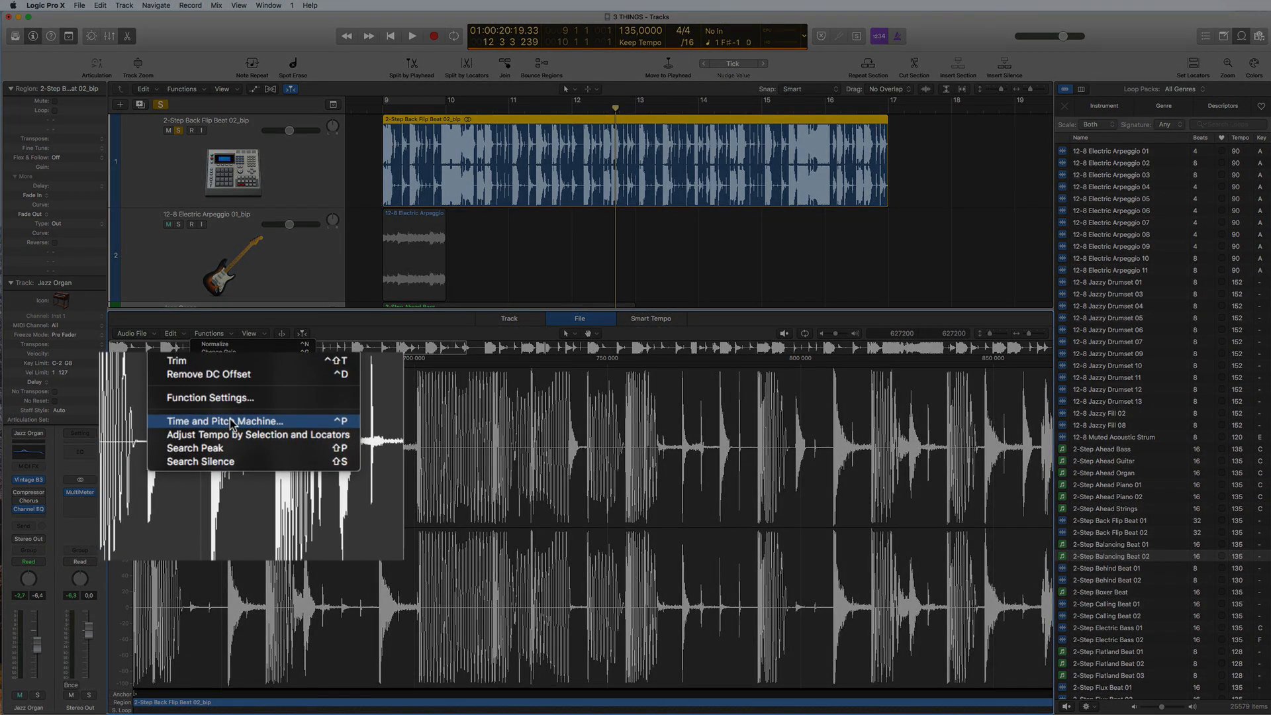
left_click(222, 421)
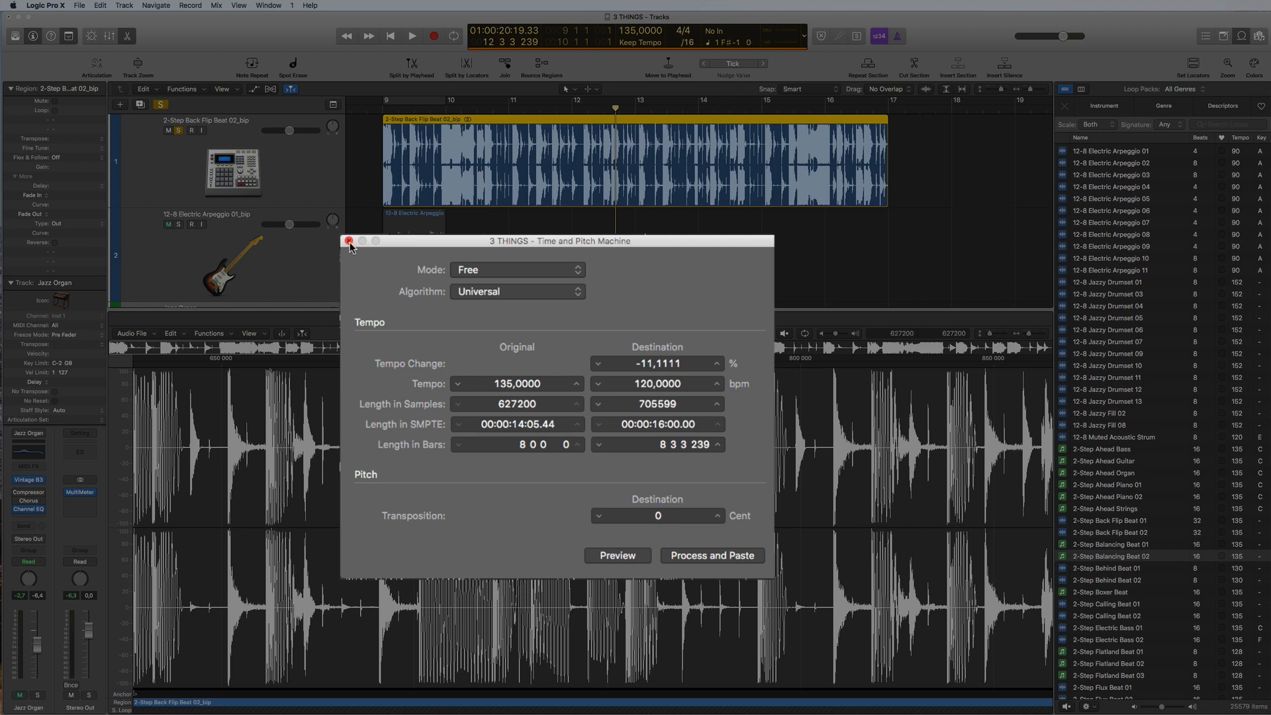
Close the Time and Pitch Machine after trying a 120 bpm destination tempo
left_click(348, 241)
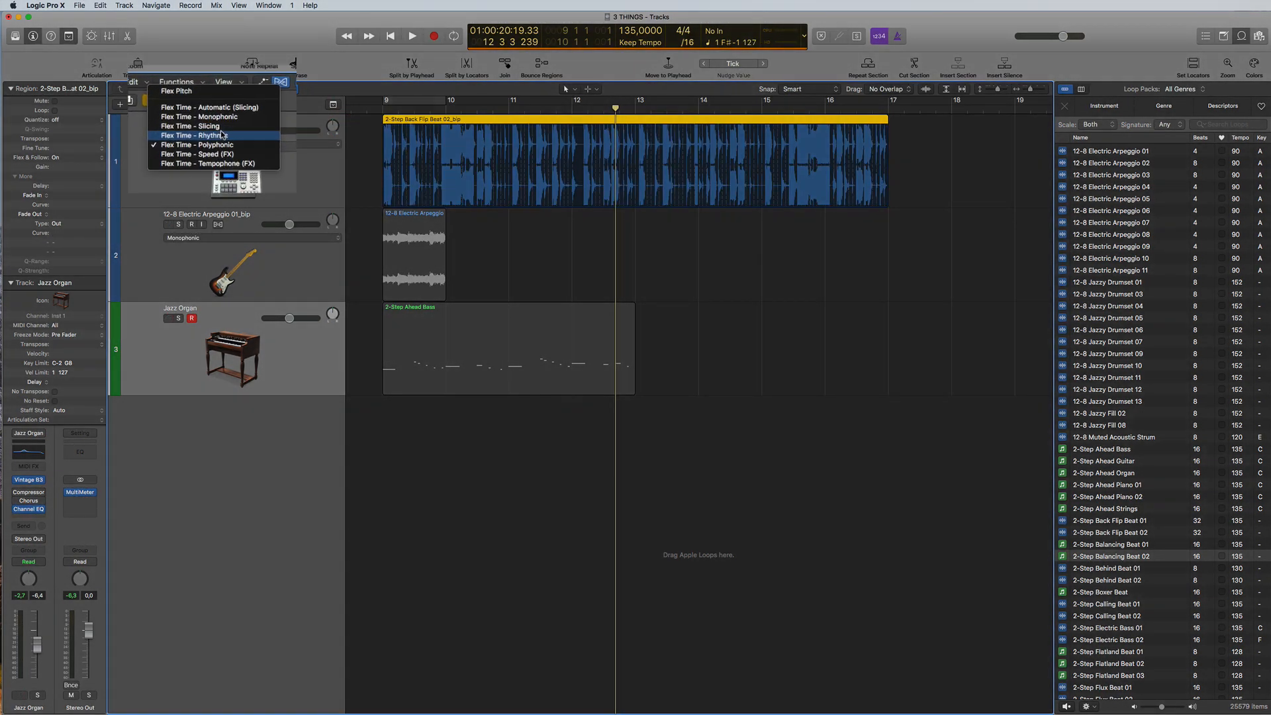
Set the drum loop track's flex mode to Flex Time – Slicing
left_click(195, 126)
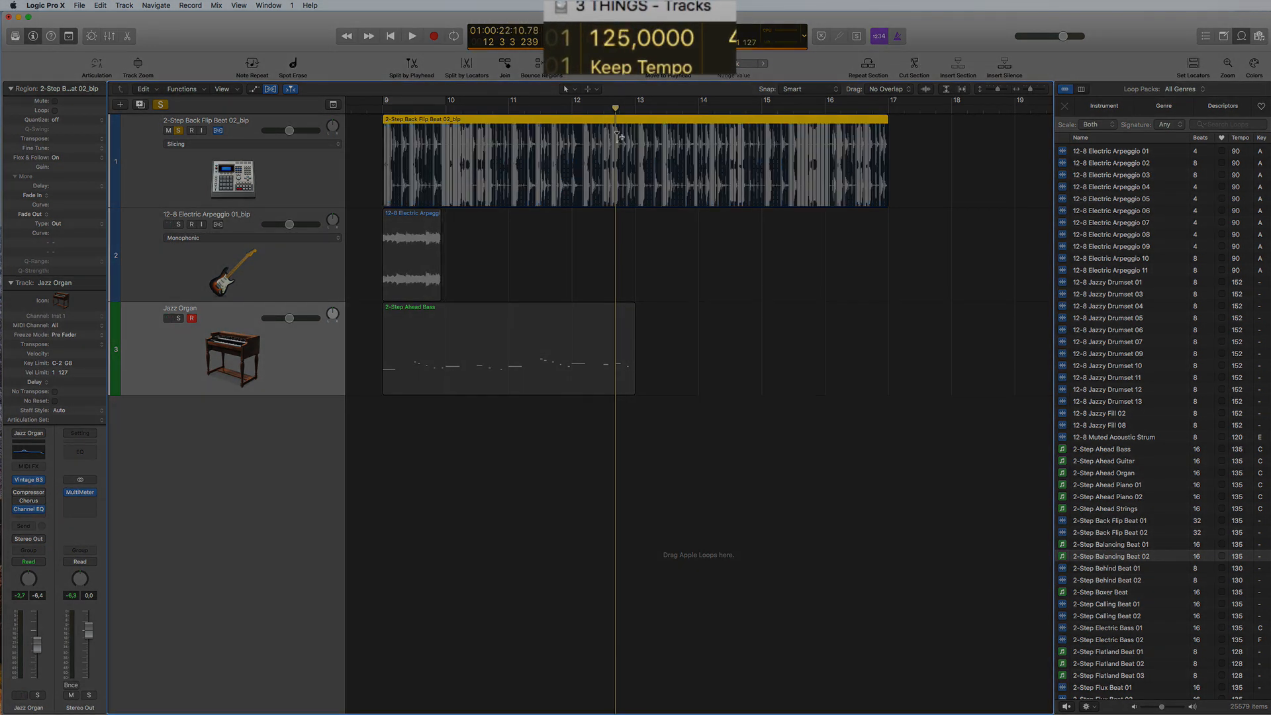
Lower the project tempo to 92 bpm and audition the sliced loop
left_click(412, 35)
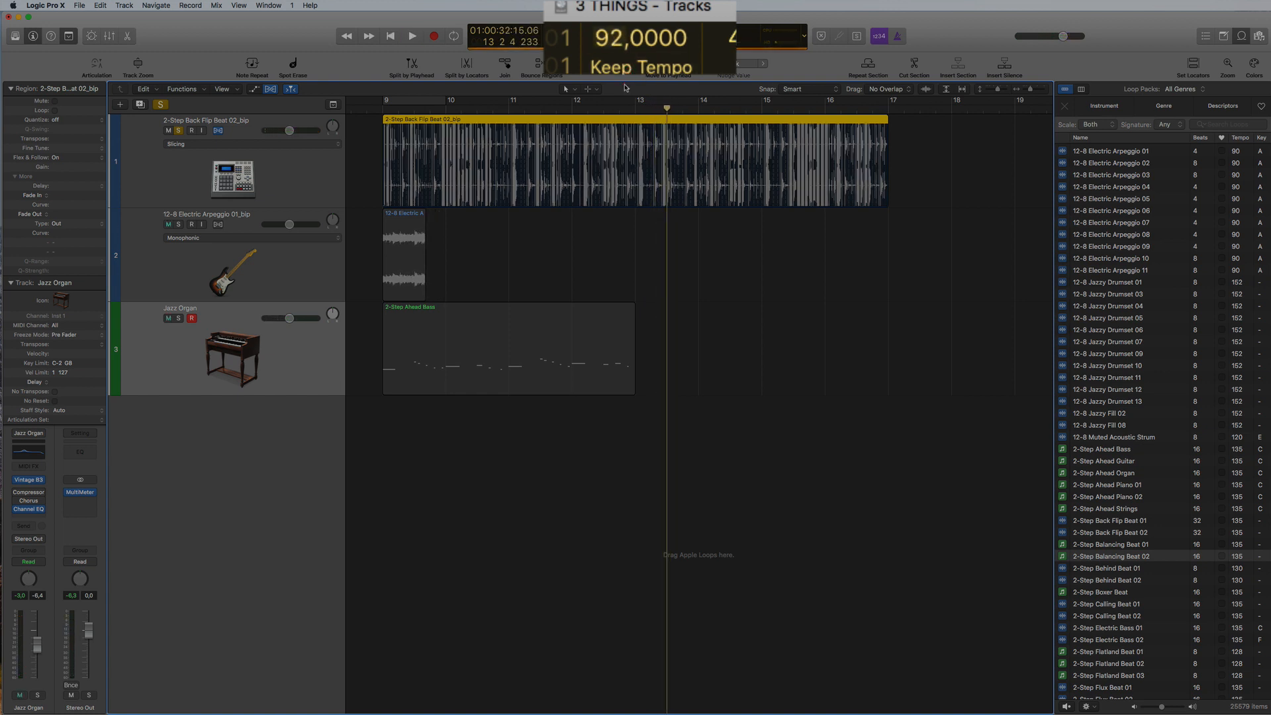
left_click(411, 36)
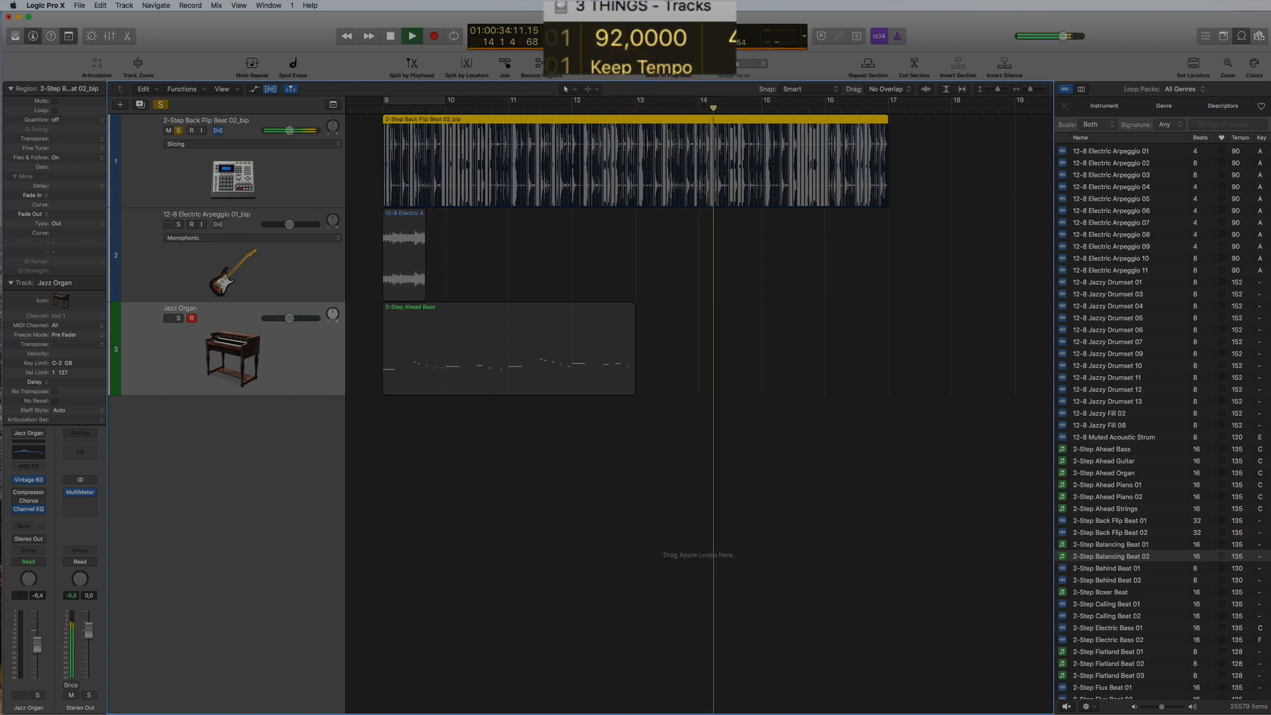
left_click(390, 35)
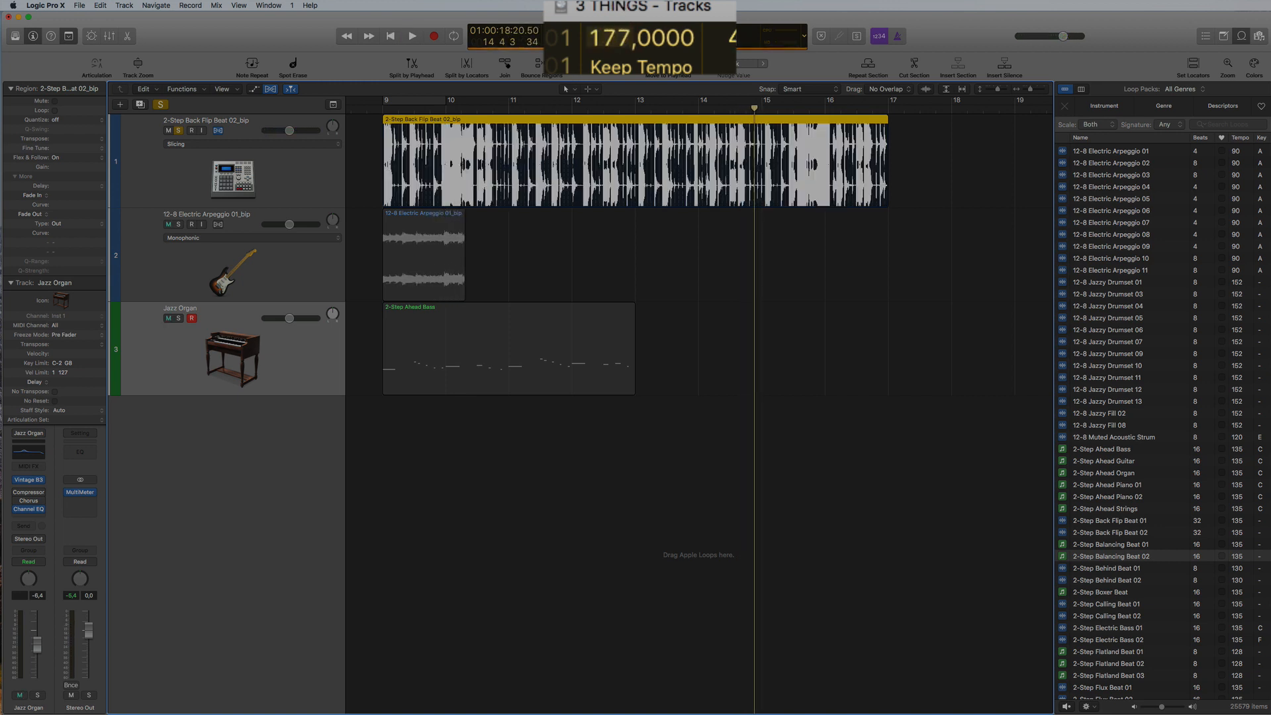
Raise the project tempo to 178 bpm and play the faster loop
left_click(412, 36)
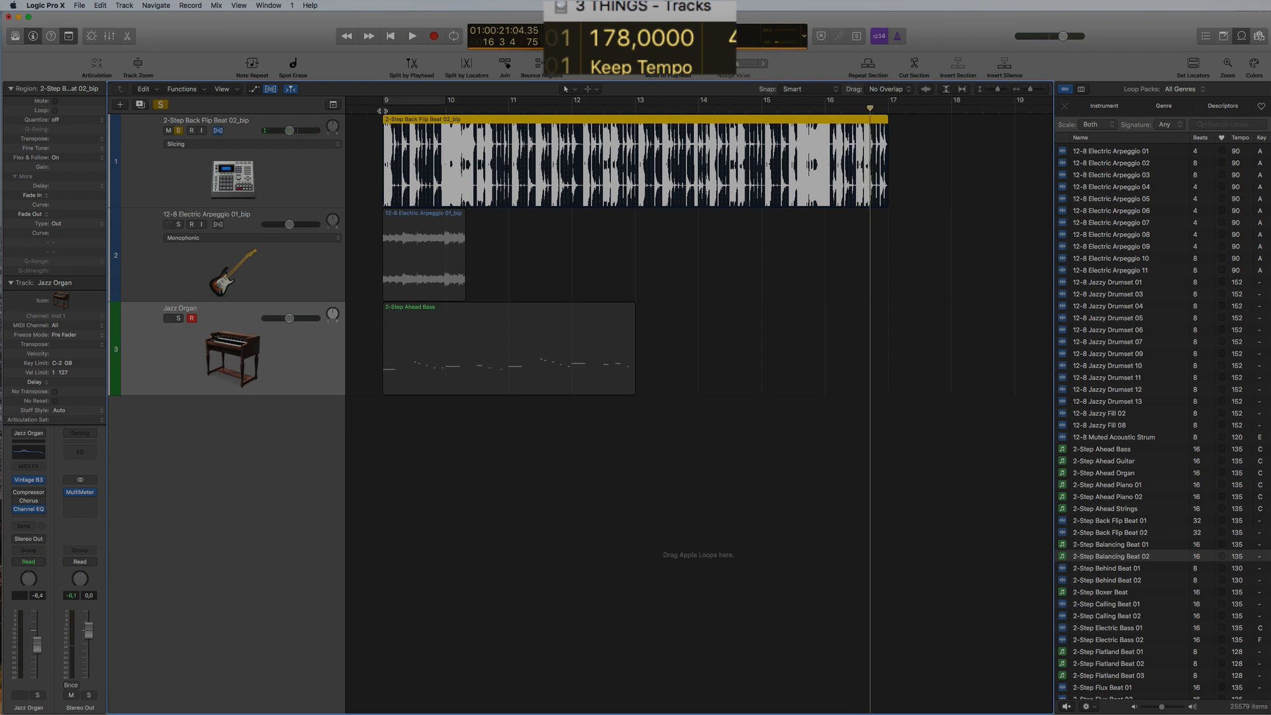
left_click(411, 36)
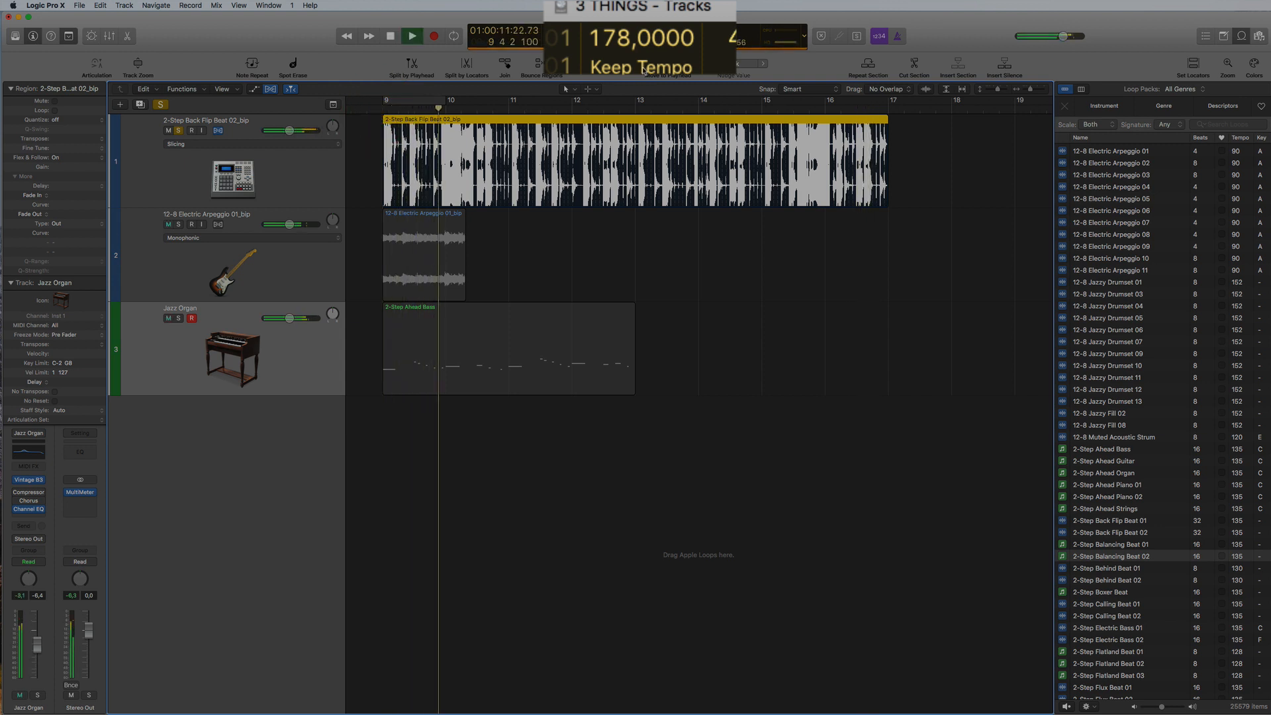